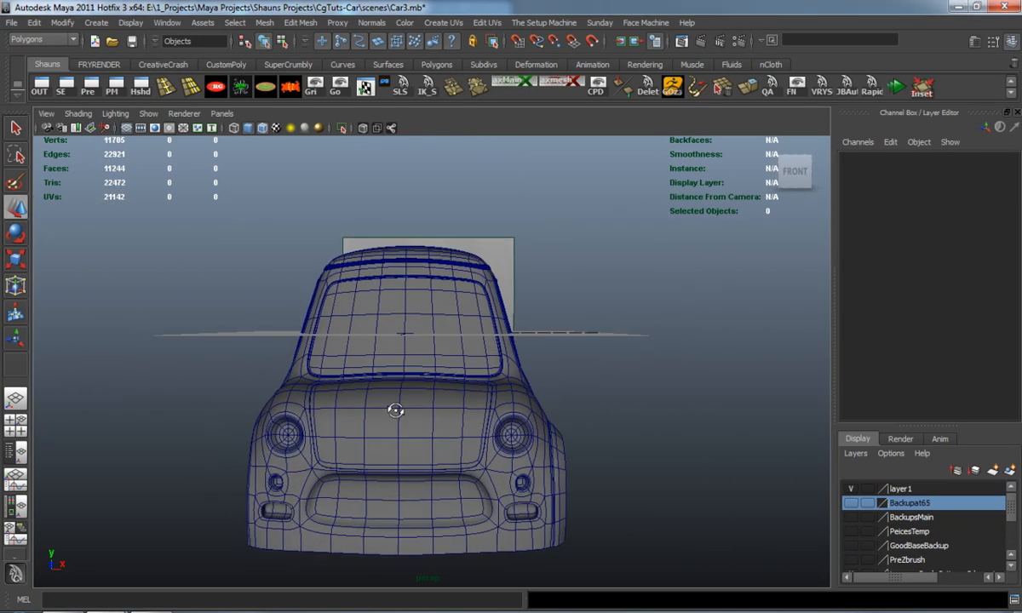
Step: Show the PeicesTemp layer and select the loose side window panel beside the car
right_click(397, 411)
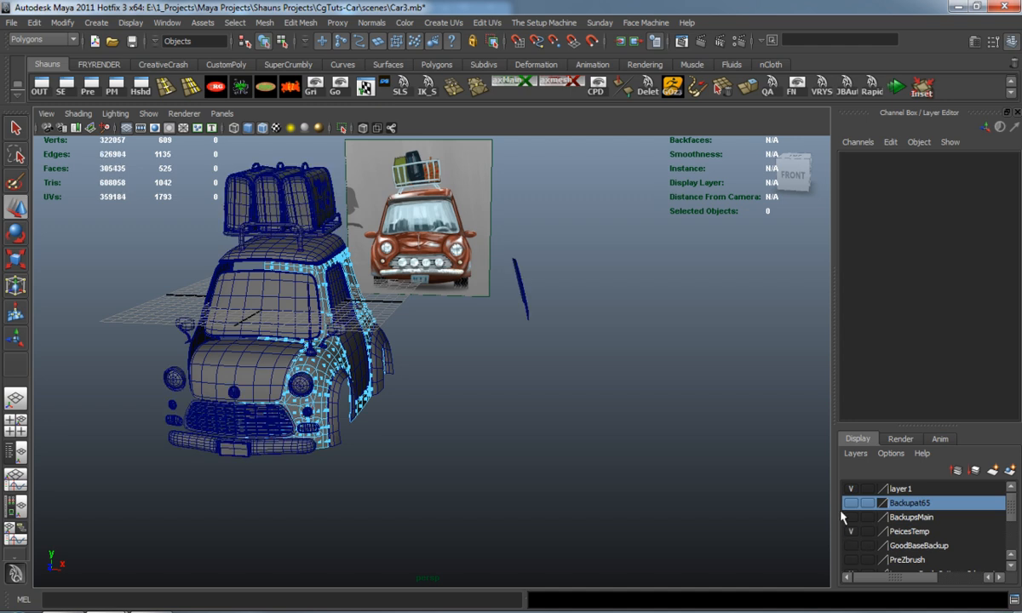
click(520, 290)
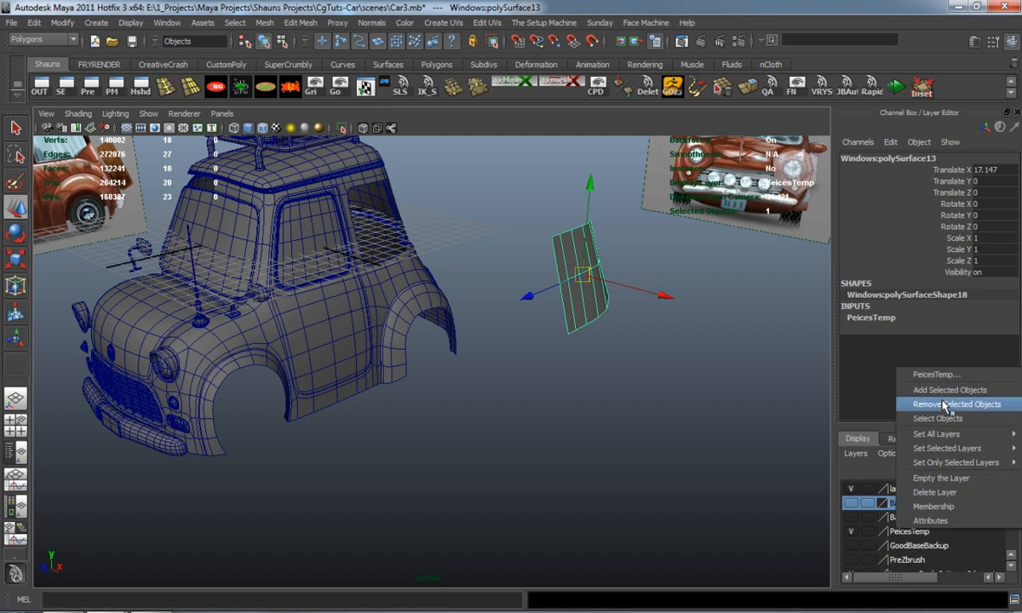
Step: Remove the panel from PeicesTemp, then extrude and delete faces to inset the side window frame
click(956, 404)
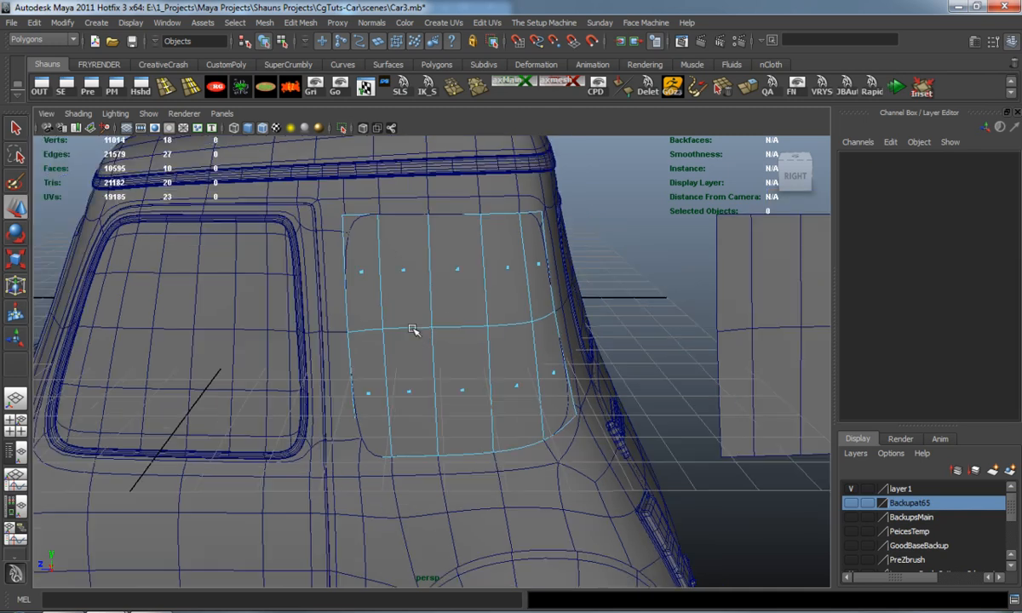
click(413, 331)
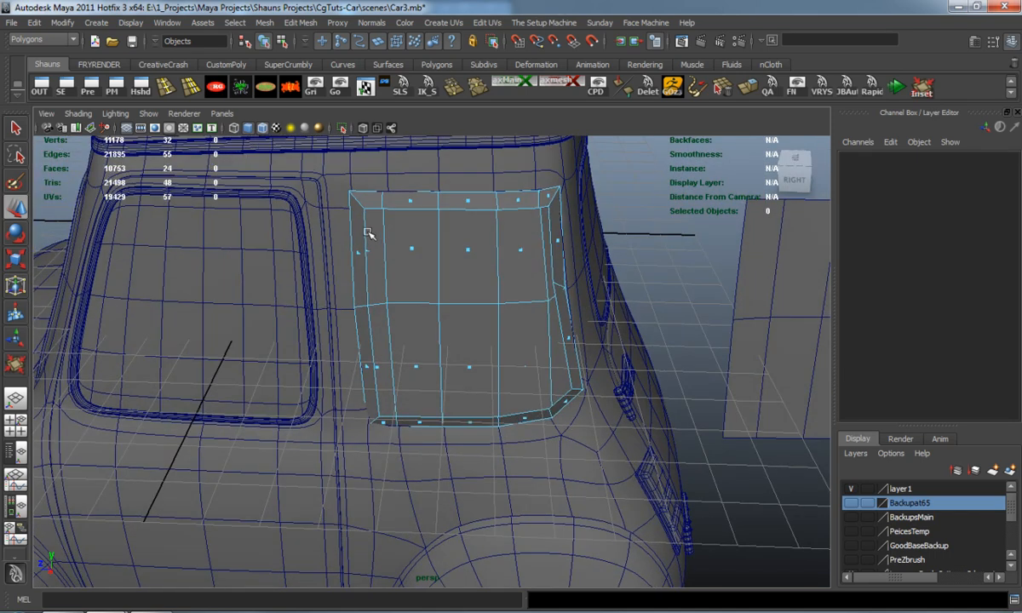
click(464, 247)
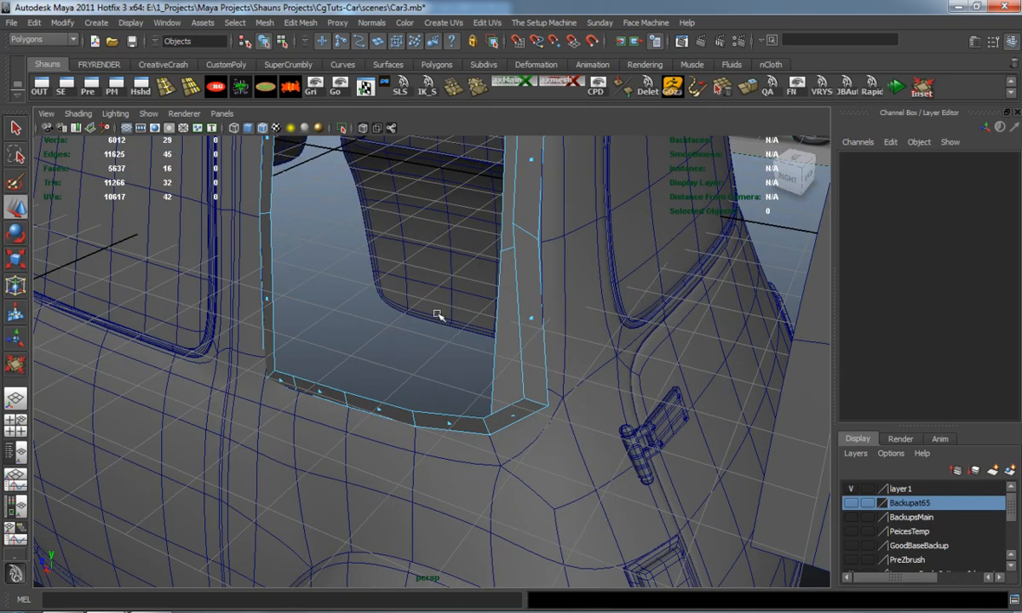
click(512, 358)
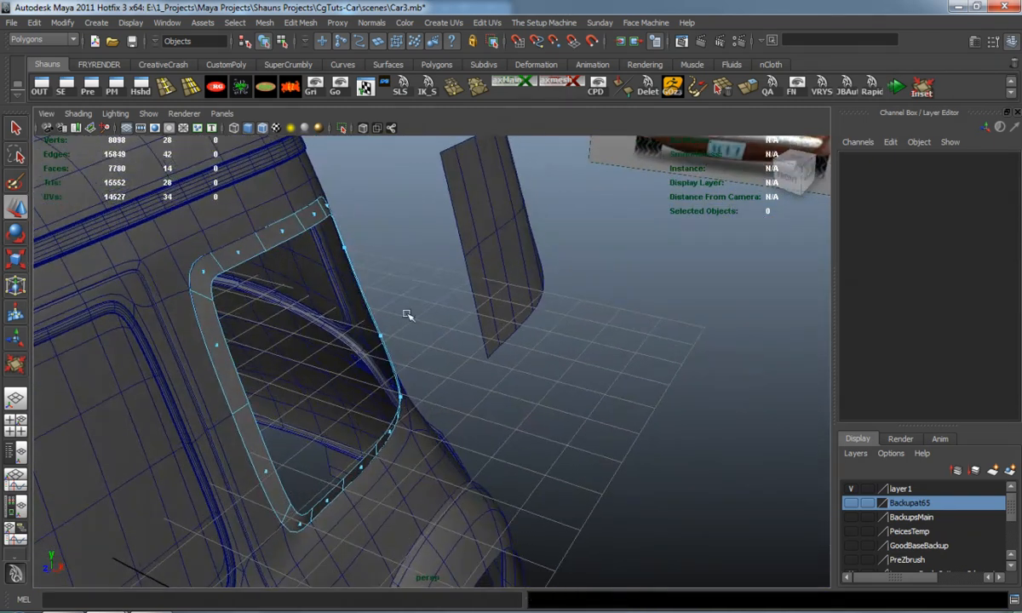
Step: Insert an edge loop close to the window panel's rounded inner border
right_click(407, 315)
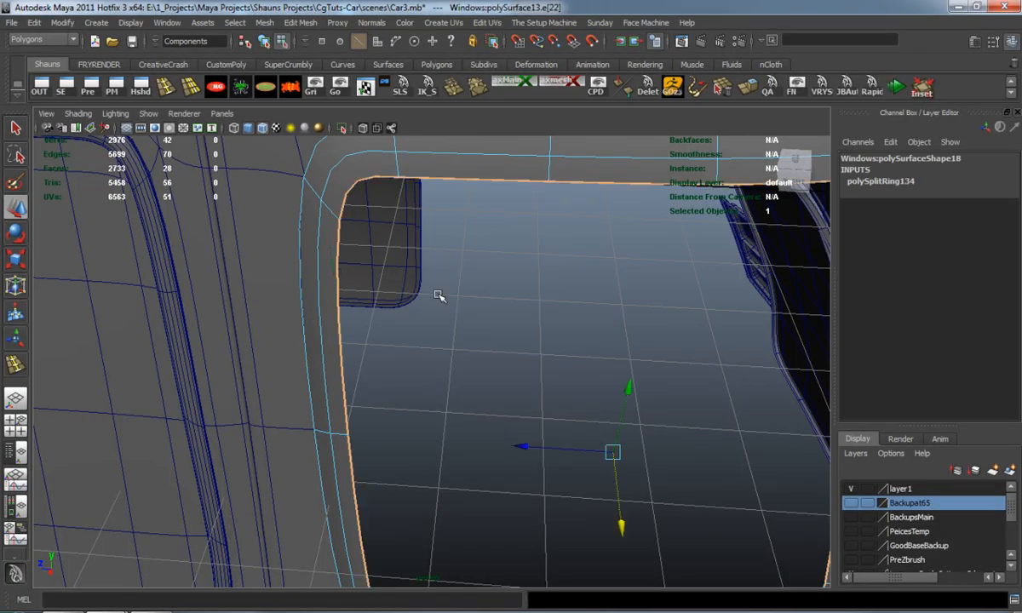
Step: Extrude the border edges twice, pushing them inward into a thin lip with depth
key(1)
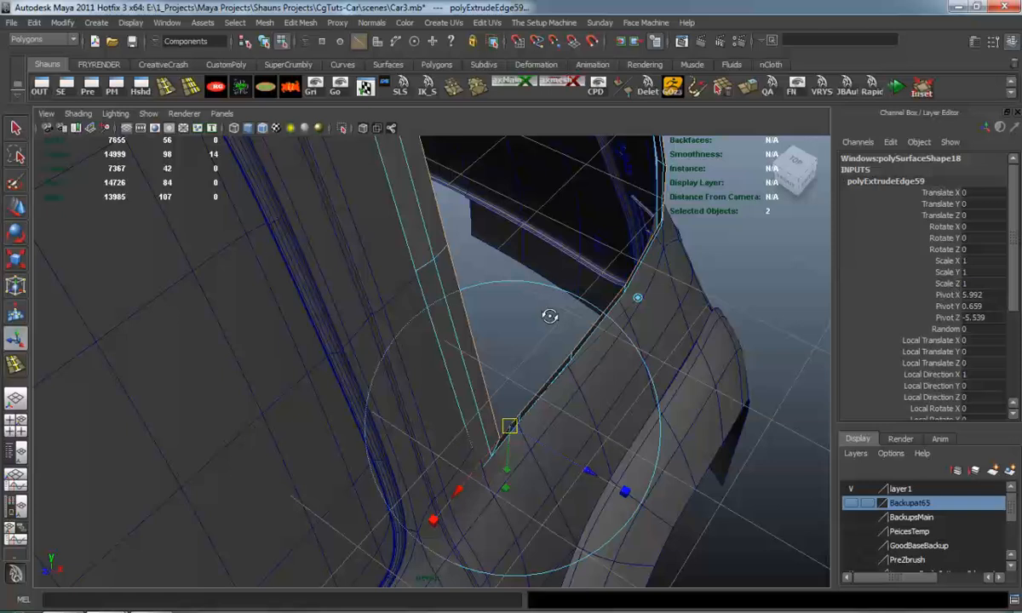
drag(507, 426, 580, 464)
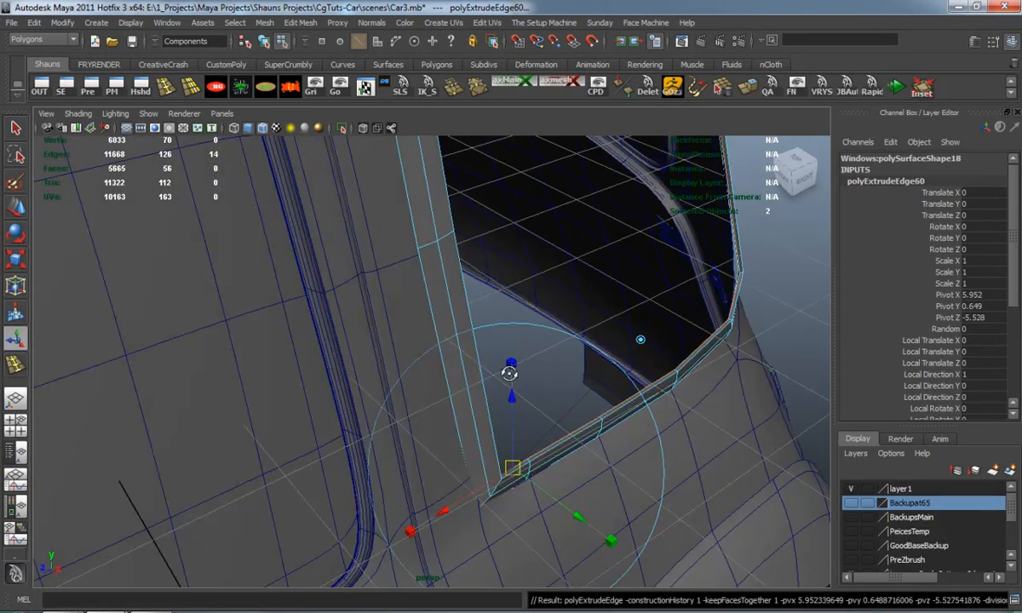
drag(510, 373, 514, 411)
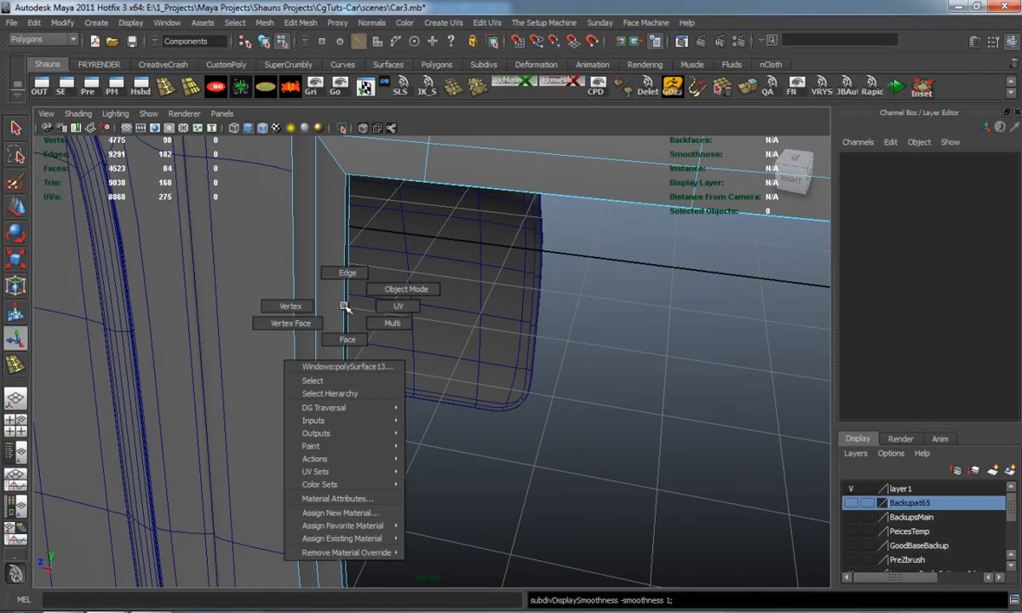
Step: Return to Object Mode and test a Mesh > Smooth on the lipped window frame
click(406, 289)
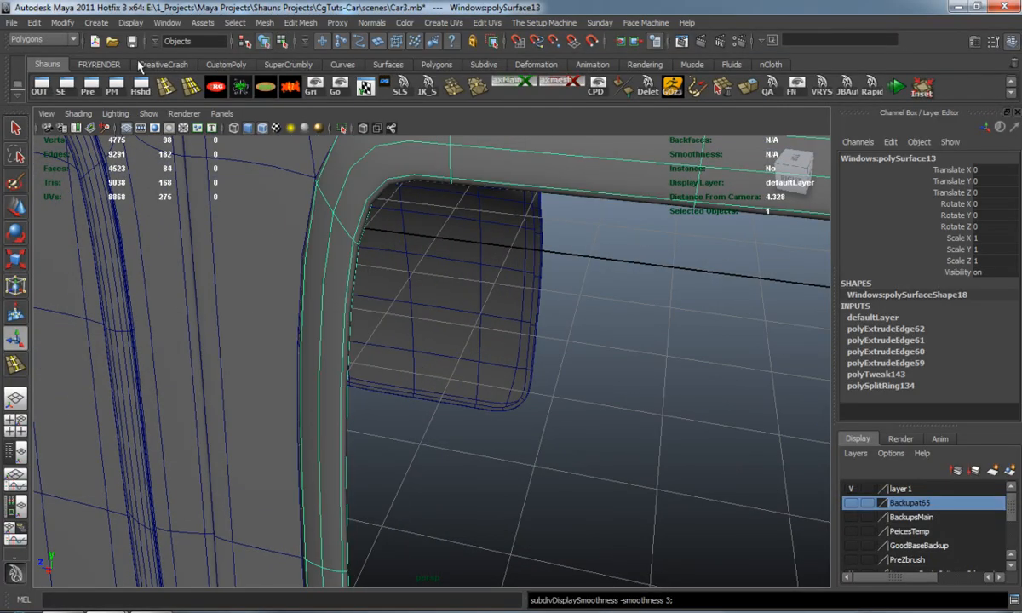
click(62, 23)
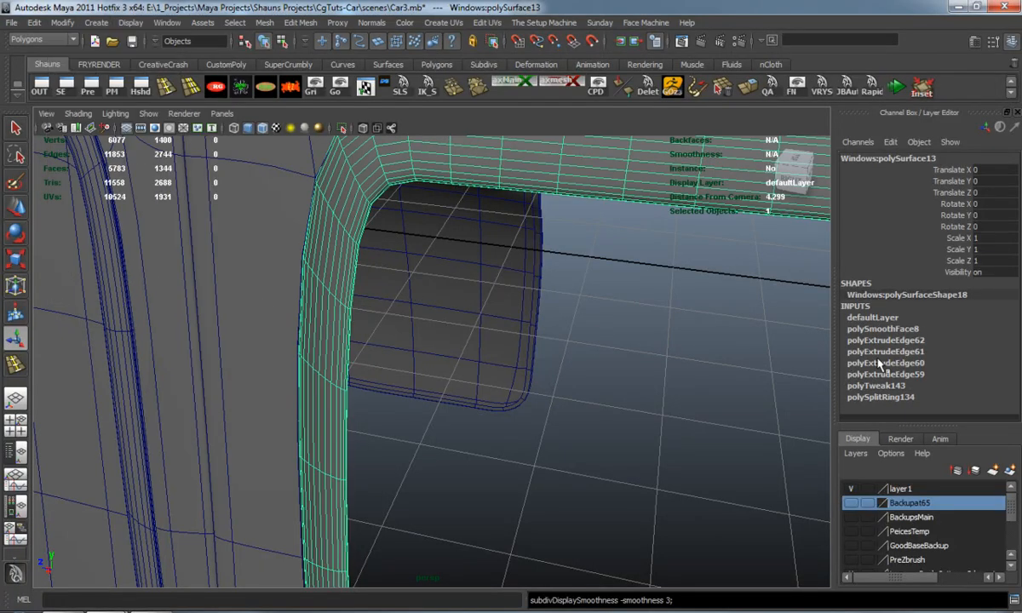
click(882, 329)
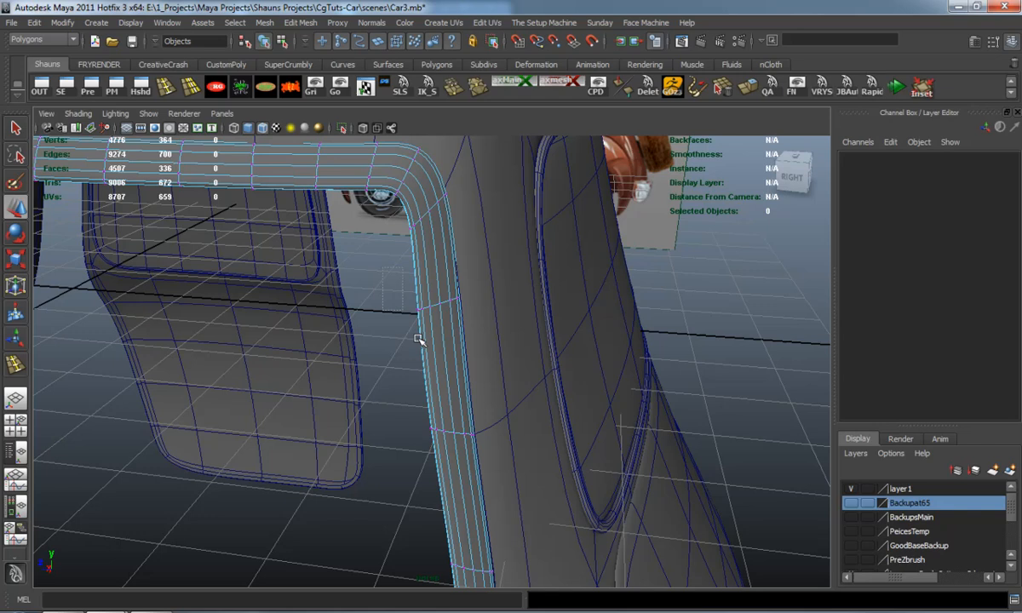
Step: Move the frame's corner vertices so the rim follows the rounded window opening
click(418, 340)
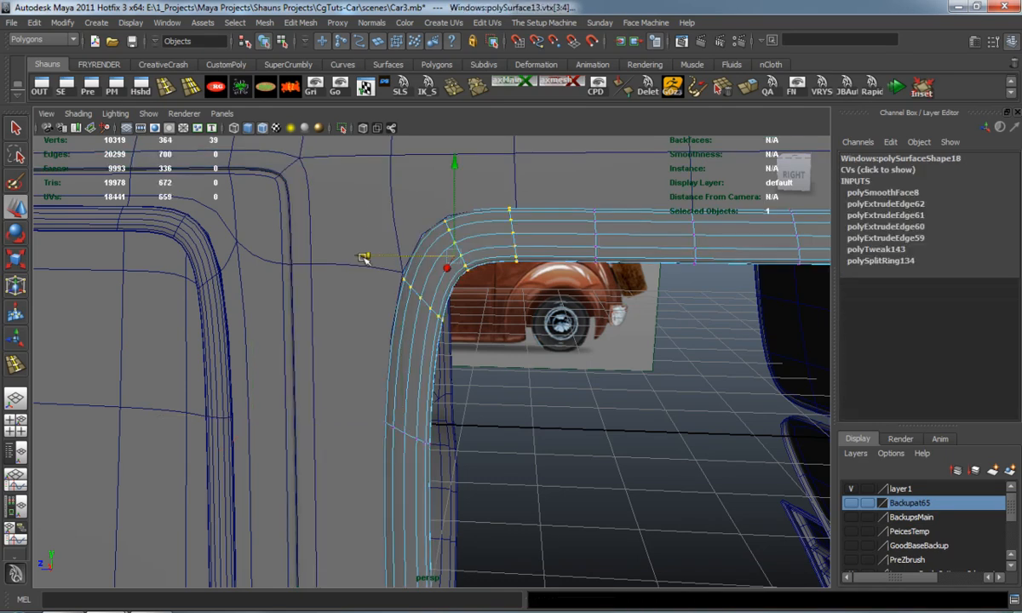
drag(448, 269, 447, 166)
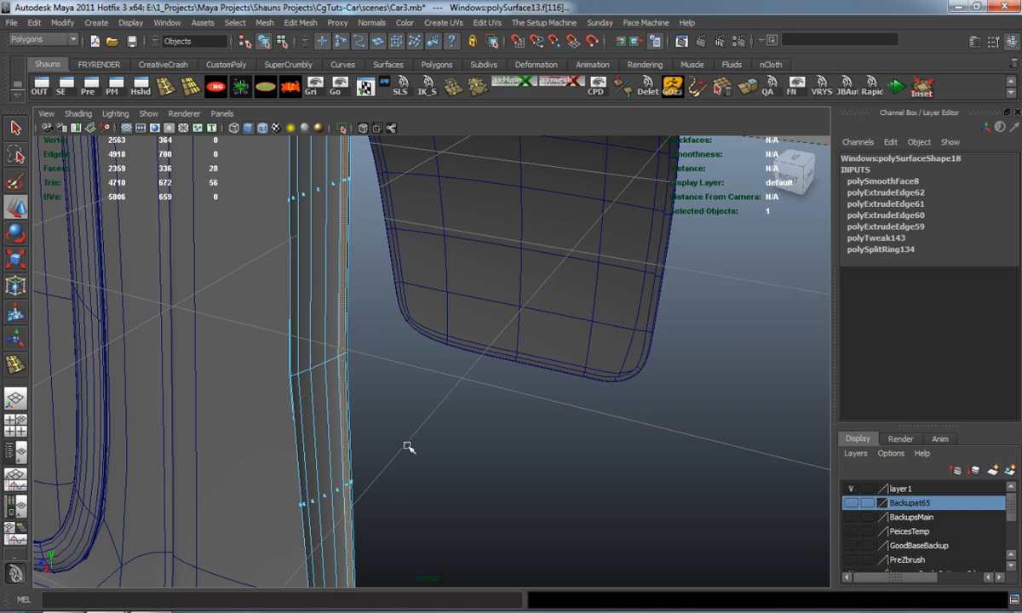
Step: Select the face ring around the rear window and detach it via Edit Mesh
drag(409, 447, 285, 467)
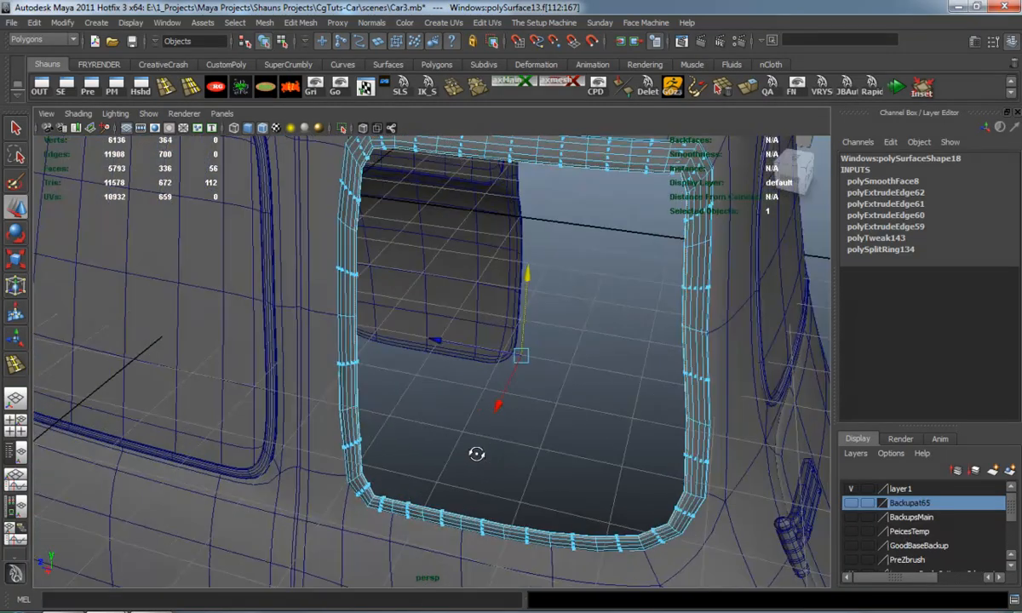
click(299, 23)
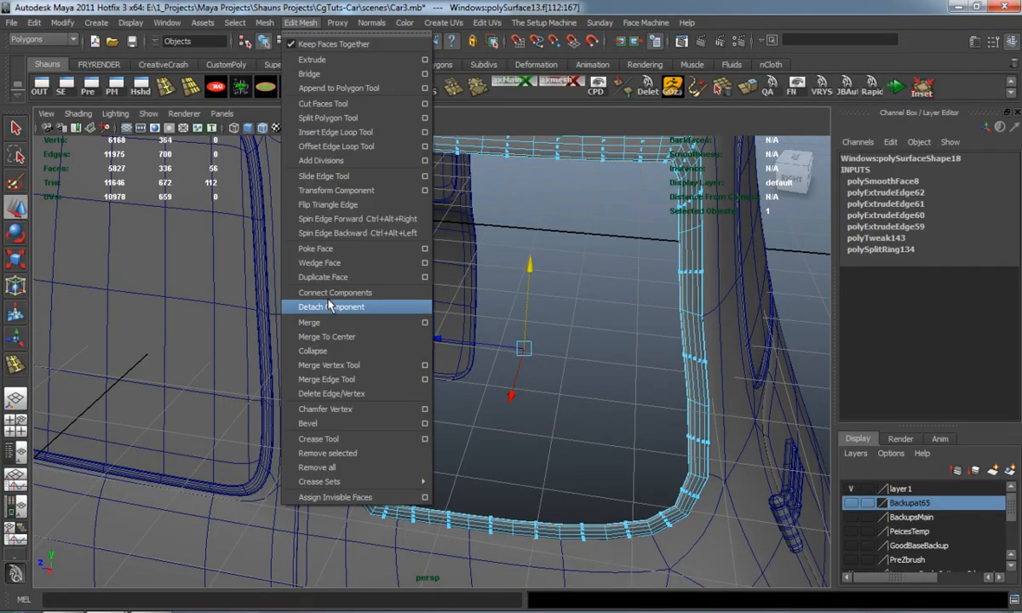
click(331, 307)
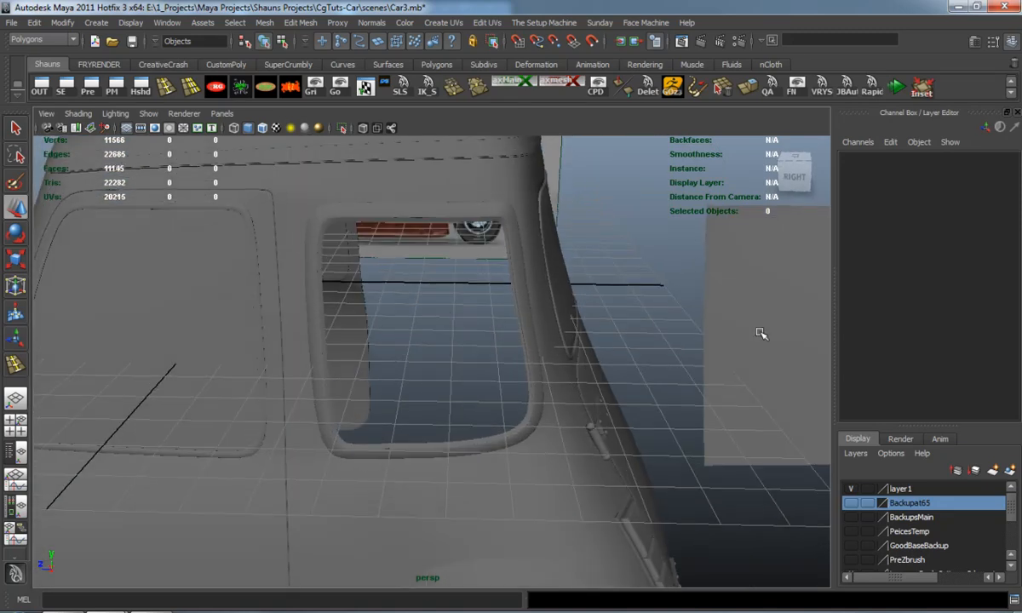
Step: Select the edge loop along the thick trim strip using the Select Edge Loop tool
click(758, 334)
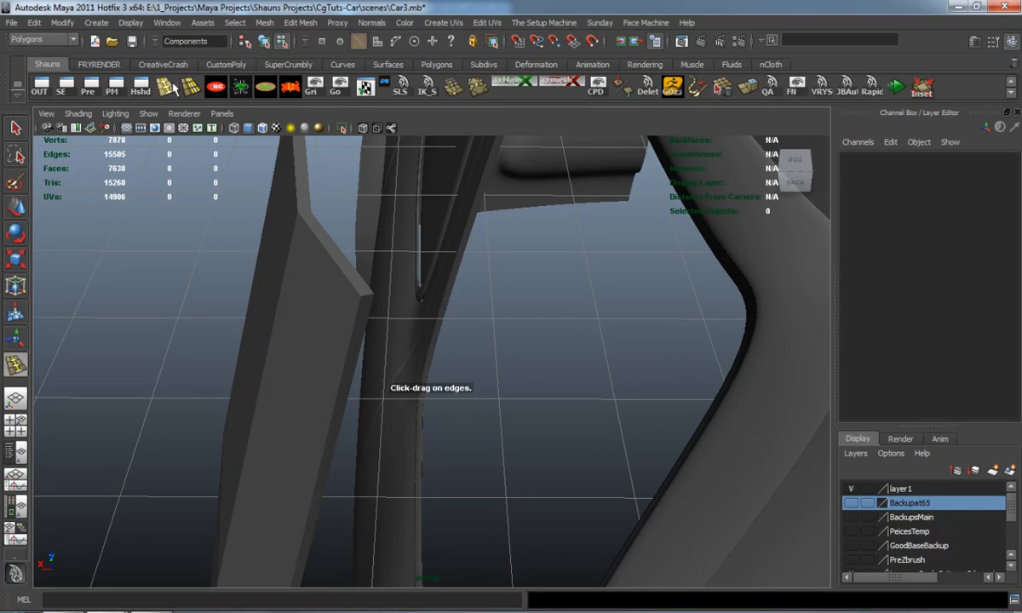
click(364, 298)
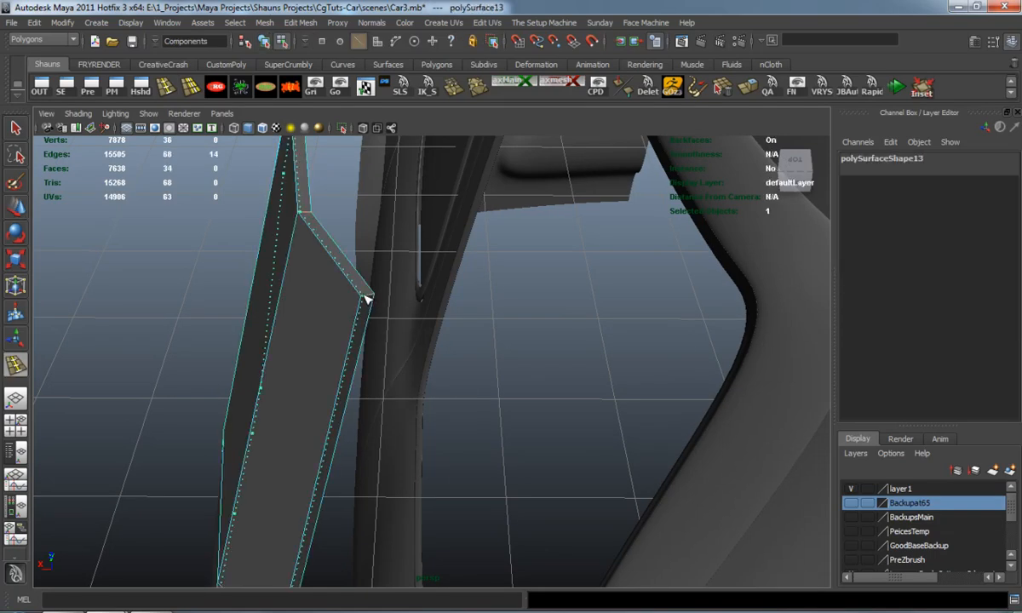
Step: Mirror the car front half with its window pieces to the opposite side
right_click(319, 301)
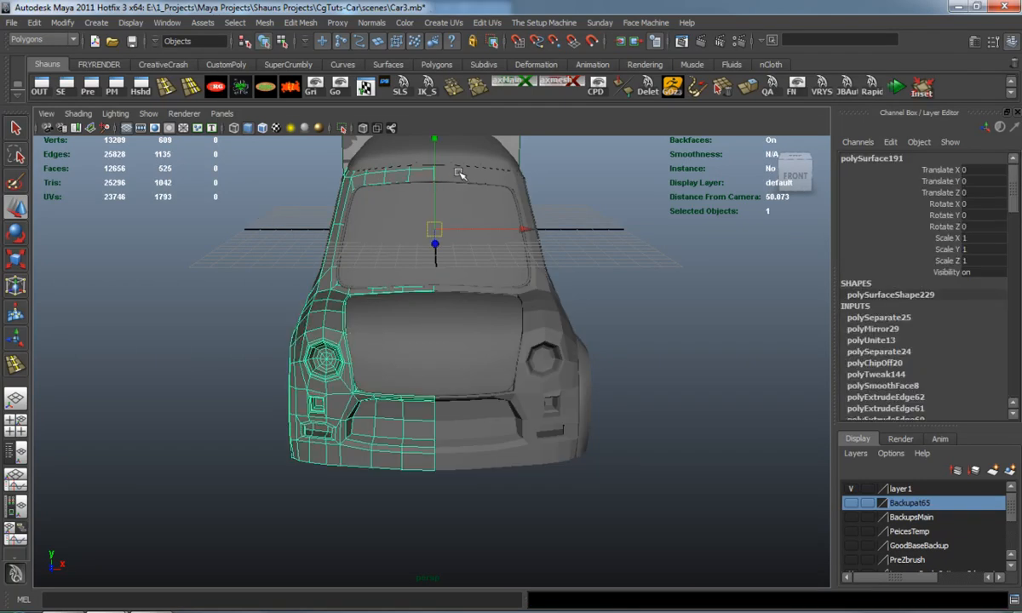
Step: Combine both car front halves into one body with Mesh > Combine
click(264, 22)
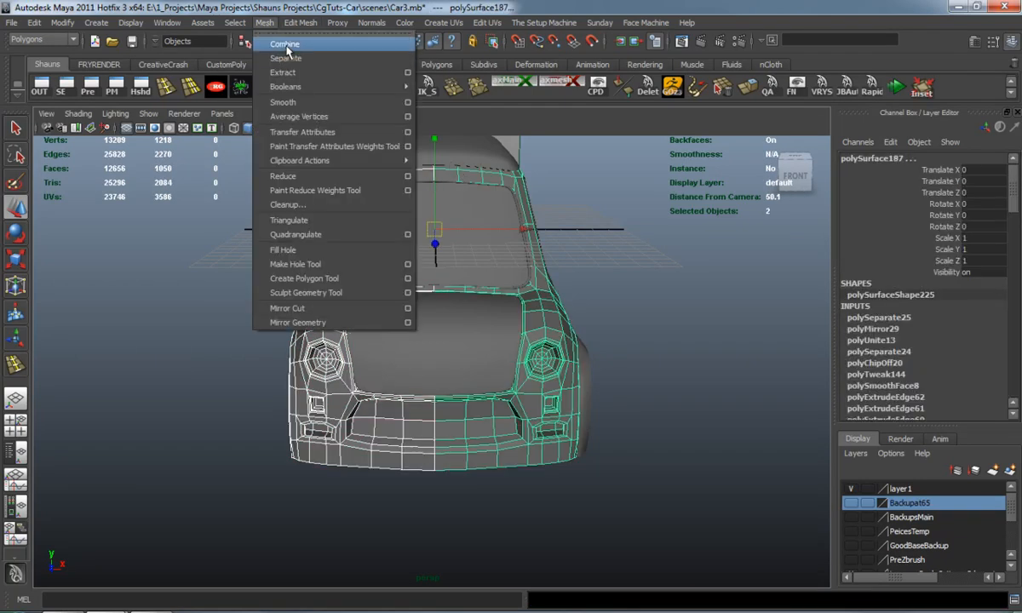
click(285, 43)
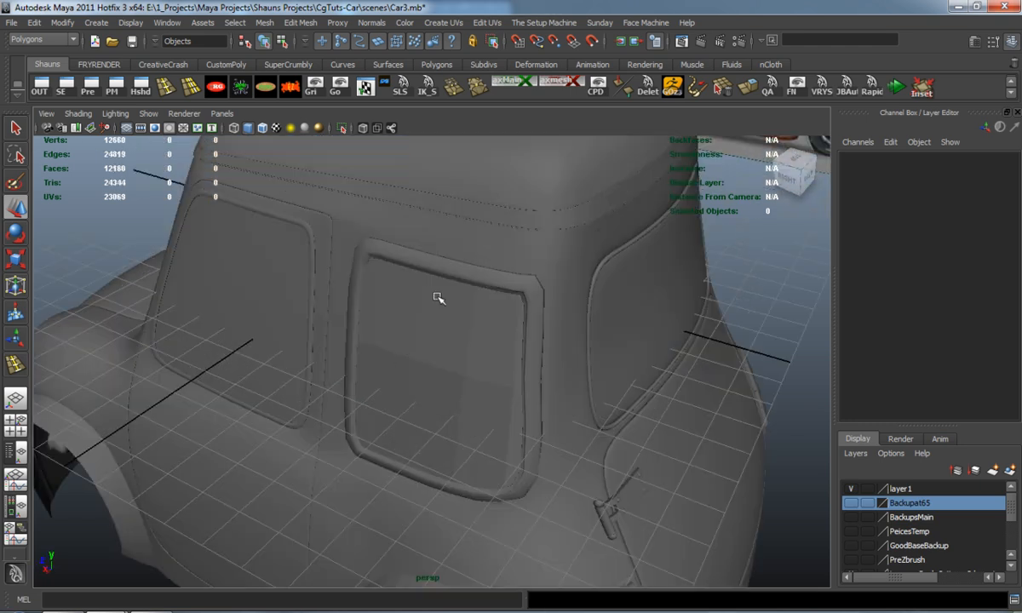
Step: Group the back window frame pieces as 'BackWindow', then orbit to inspect the car's front
click(438, 298)
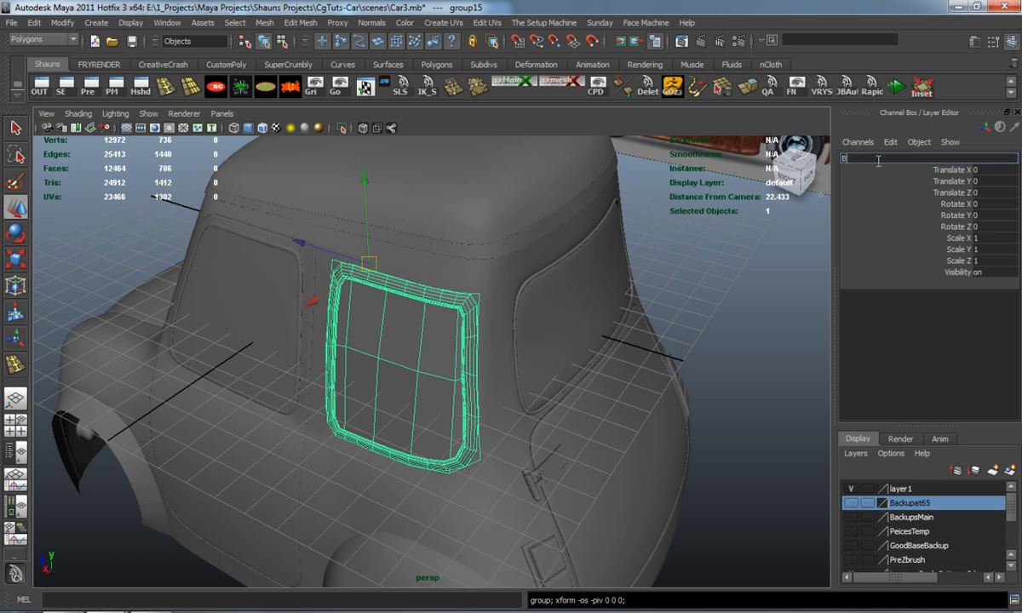
text(BackWindow)
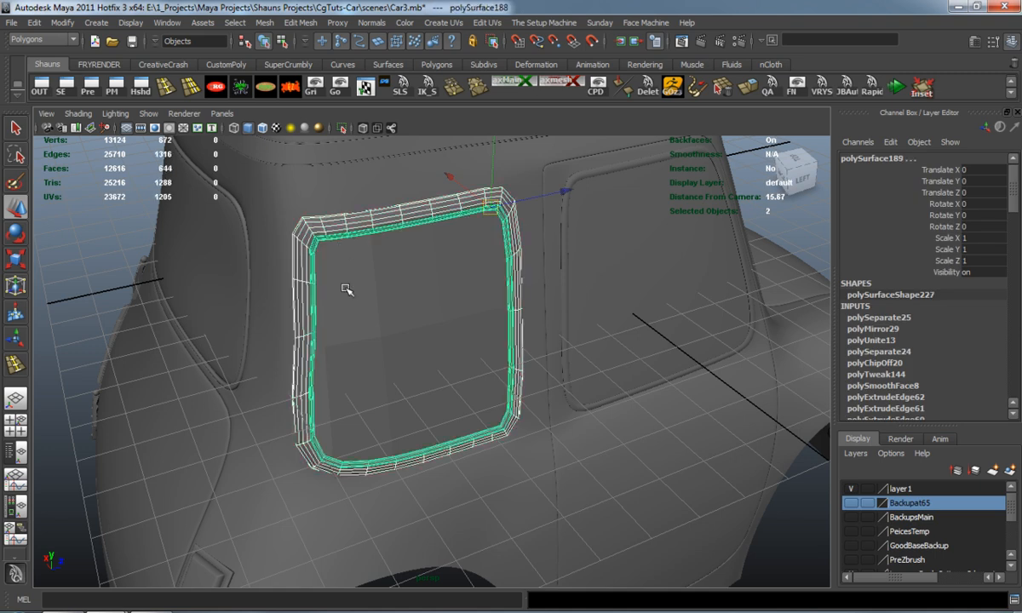
key(ctrl+g)
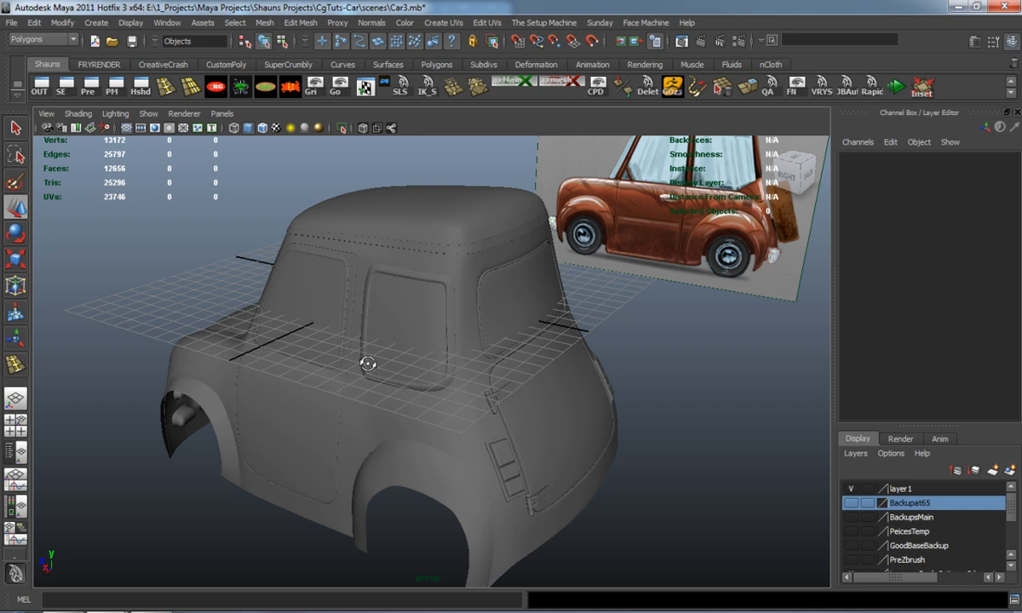
drag(369, 364, 422, 340)
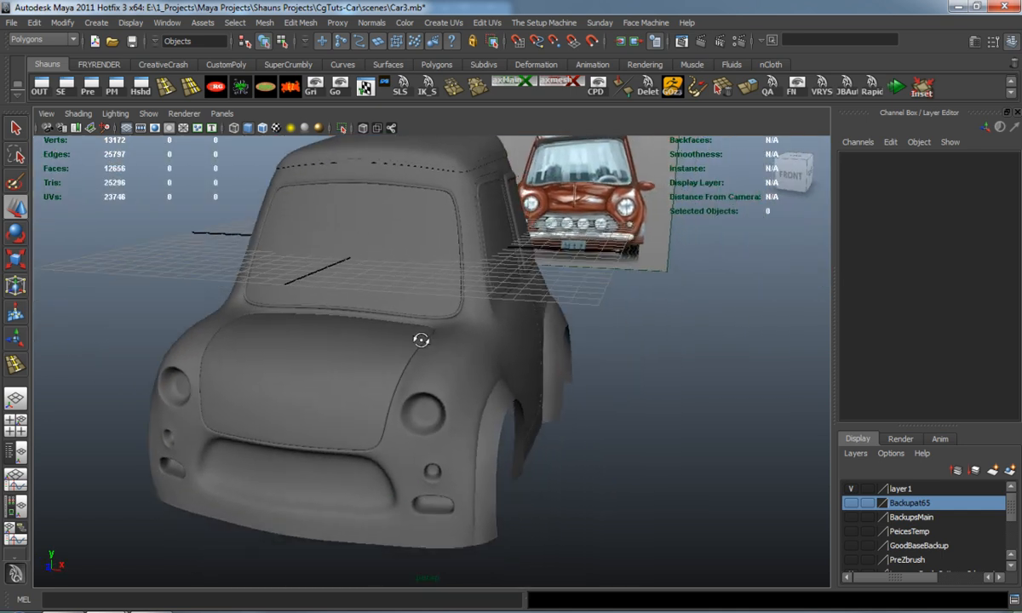